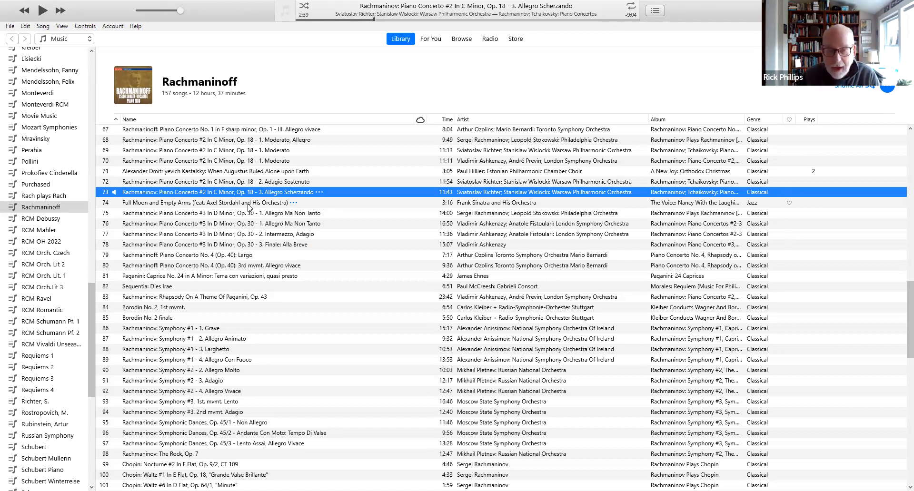
# Play Frank Sinatra's 'Full Moon and Empty Arms' from row 74 of the Rachmaninoff playlist
pyautogui.doubleClick(204, 202)
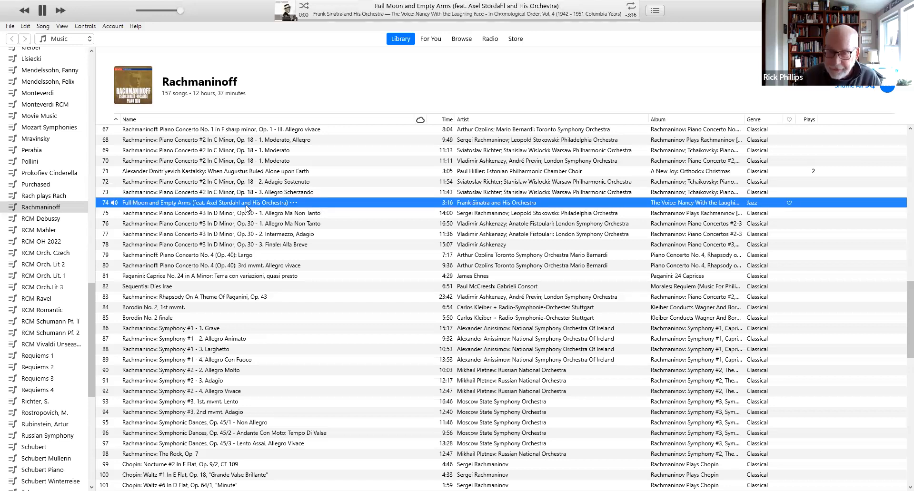